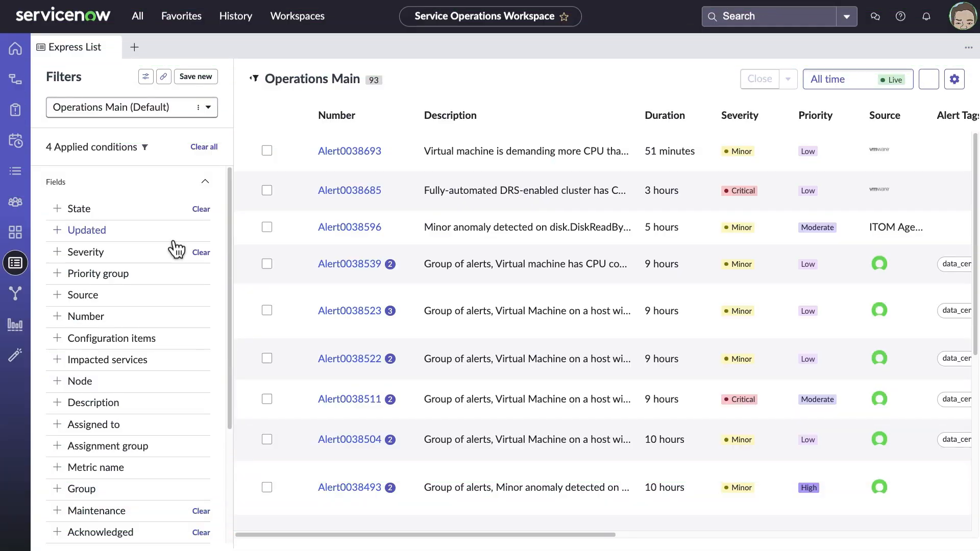
# Filter the Operations Main alert list by impacted service E-billing, leaving 10 critical alerts
pyautogui.click(107, 359)
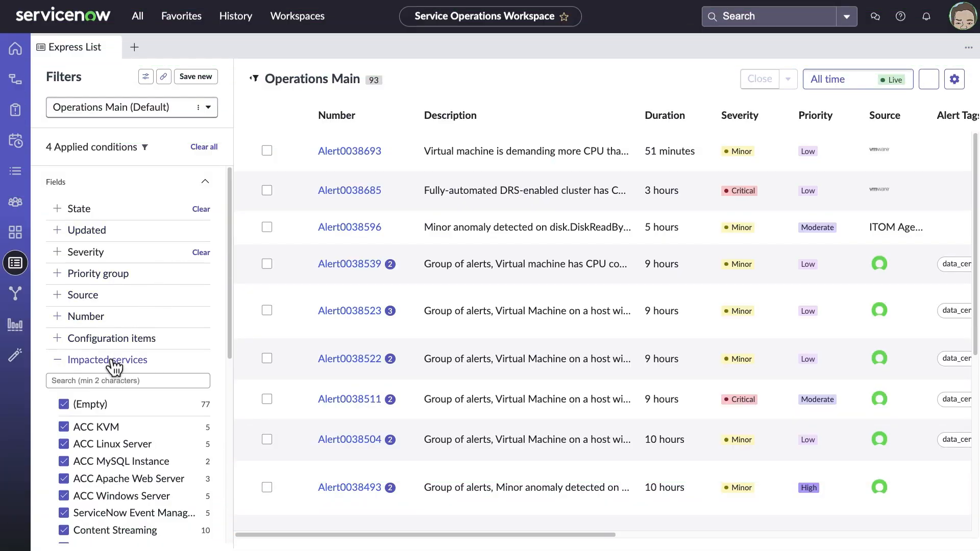
pyautogui.scroll(-3)
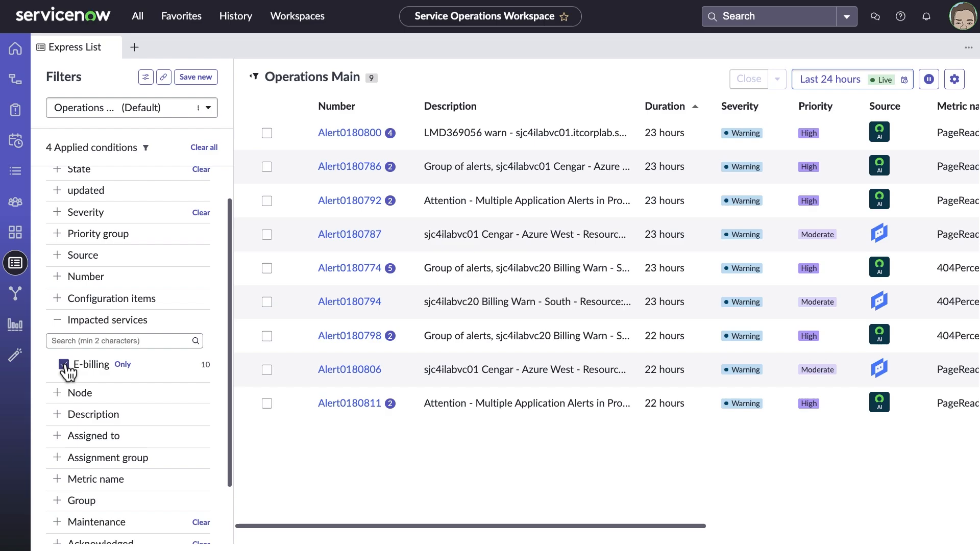
pyautogui.click(64, 365)
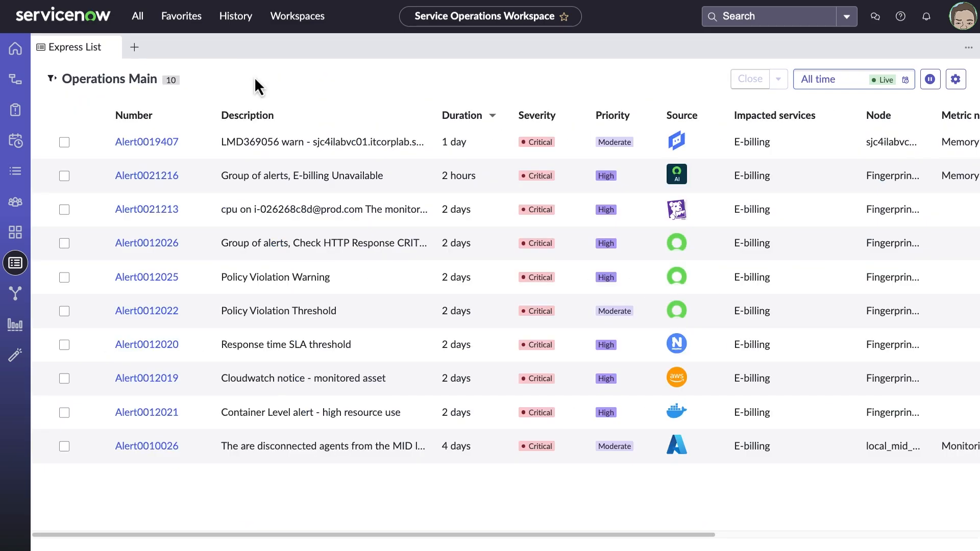
# Show Alert0019407's details pane and review its recurring-alert trend field
pyautogui.click(146, 142)
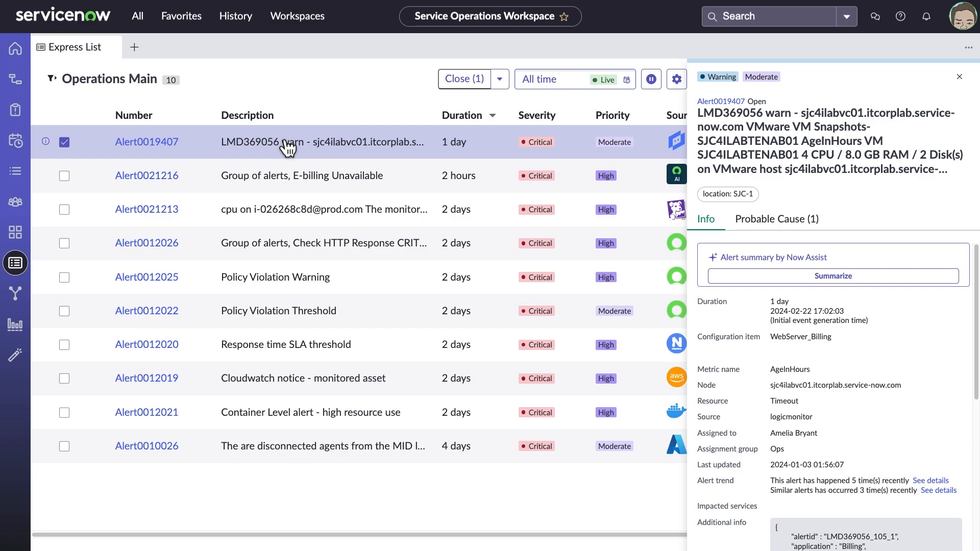
pyautogui.moveTo(831, 442)
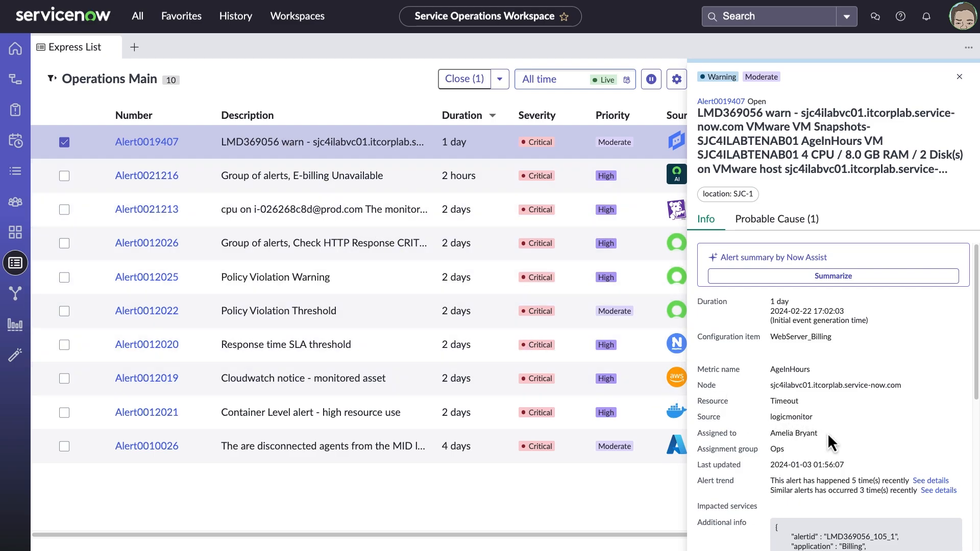
pyautogui.scroll(-3)
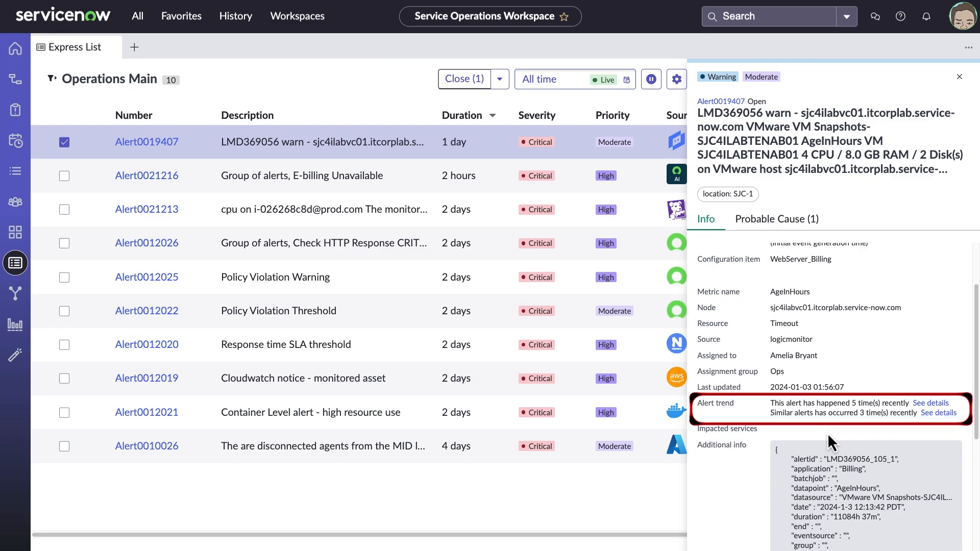
pyautogui.scroll(3)
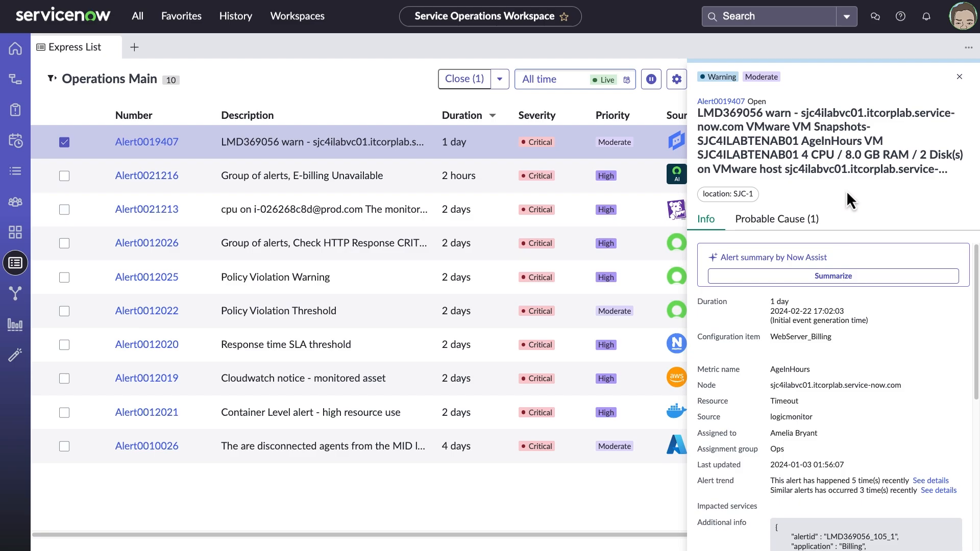
pyautogui.moveTo(852, 194)
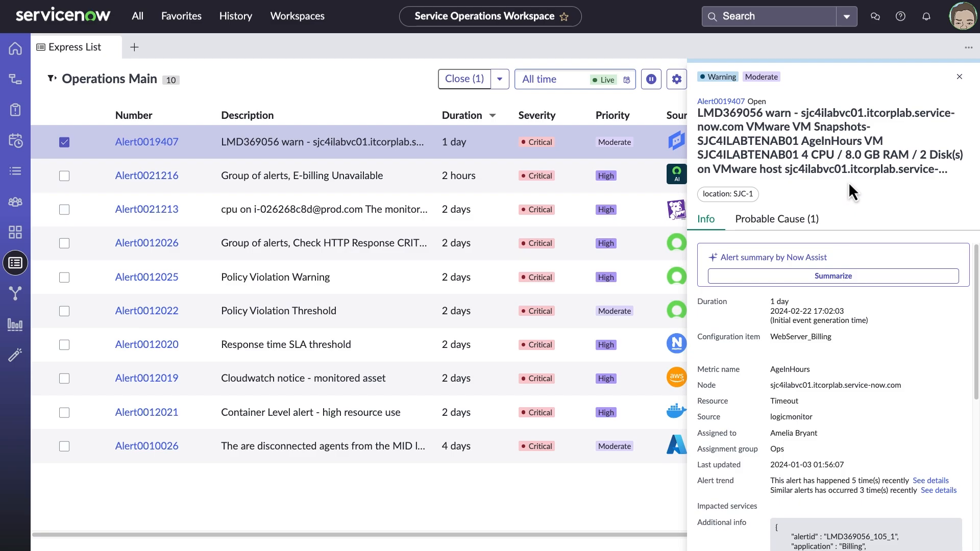
# Generate the Now Assist summary identifying Alert0019407 as a VM Snapshot Age issue
pyautogui.click(832, 276)
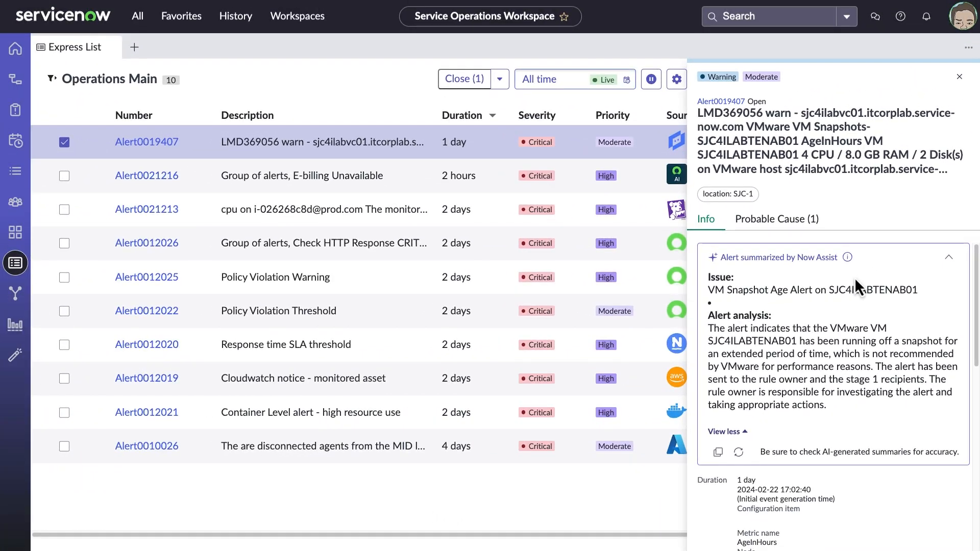
pyautogui.moveTo(481, 257)
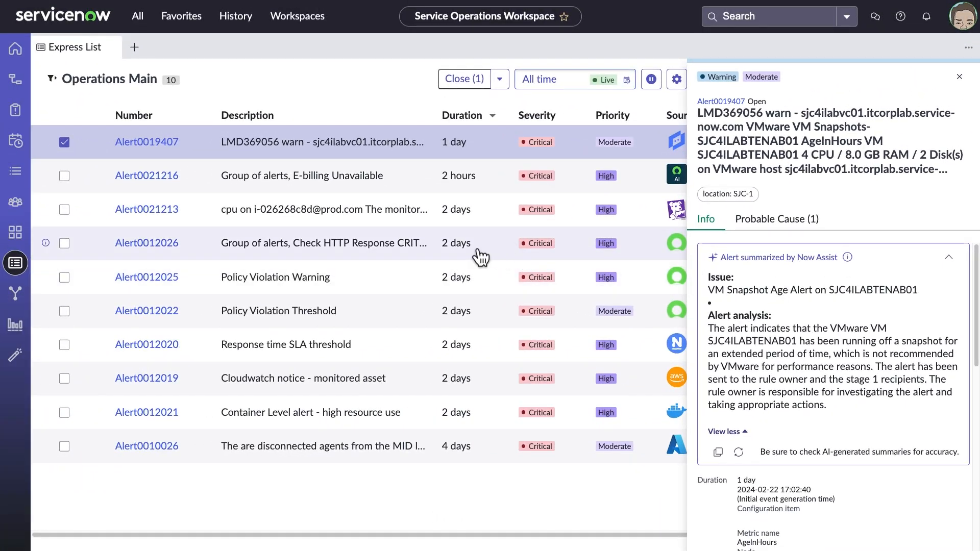
# Review Alert0021216's Overview: alerts in group, impacted services and probable root cause change
pyautogui.click(146, 175)
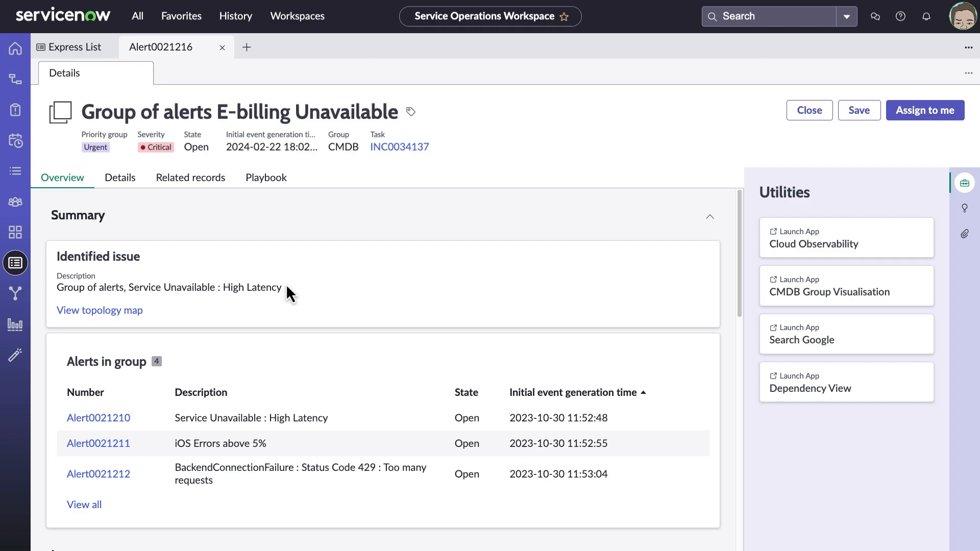
pyautogui.scroll(-3)
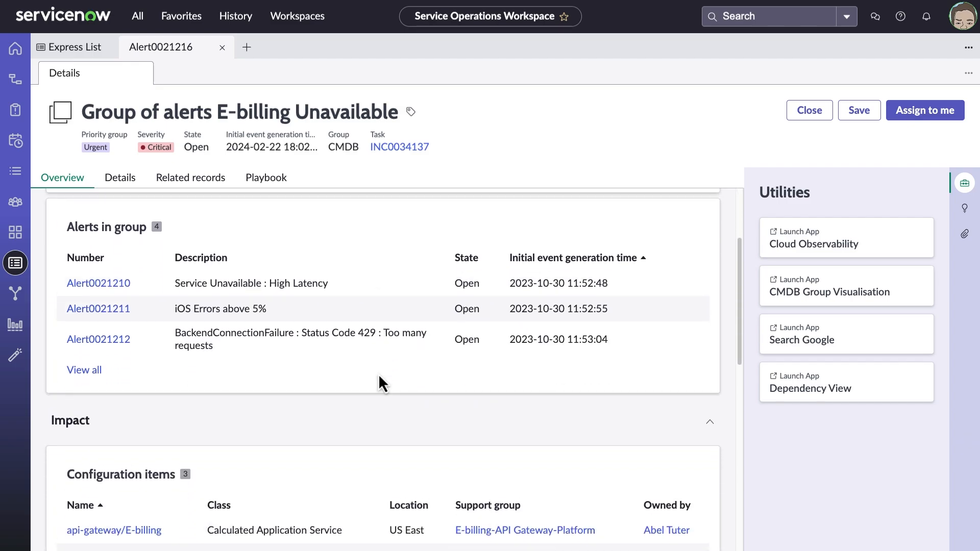
pyautogui.scroll(-3)
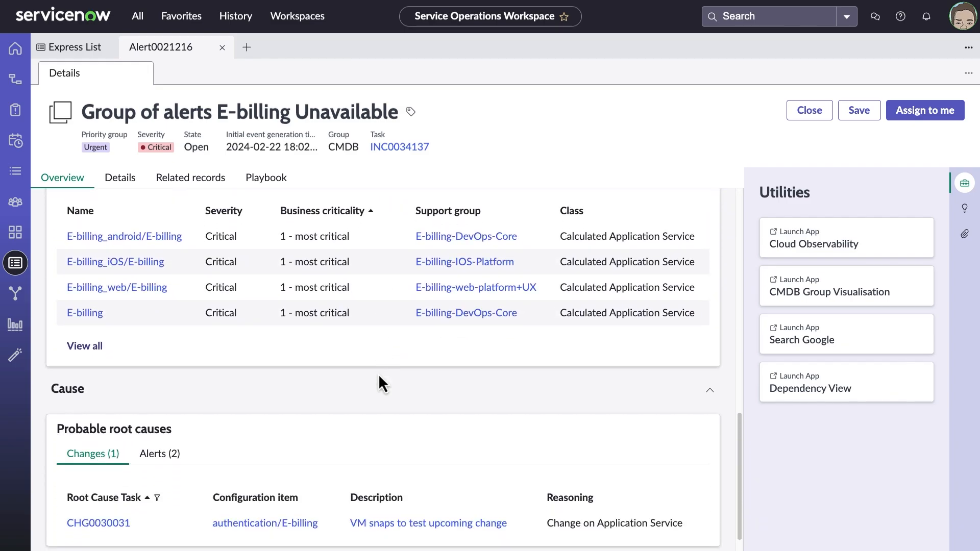
pyautogui.scroll(-3)
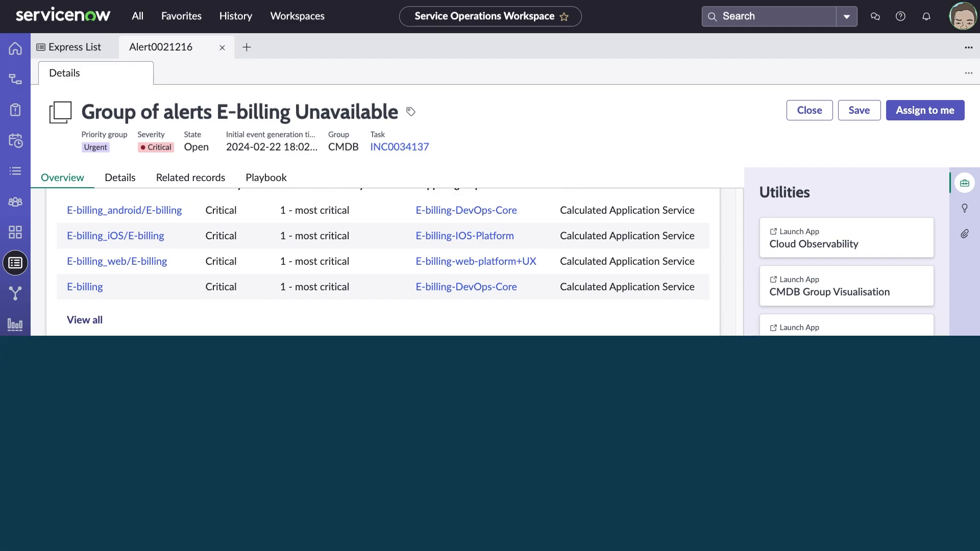
pyautogui.click(846, 285)
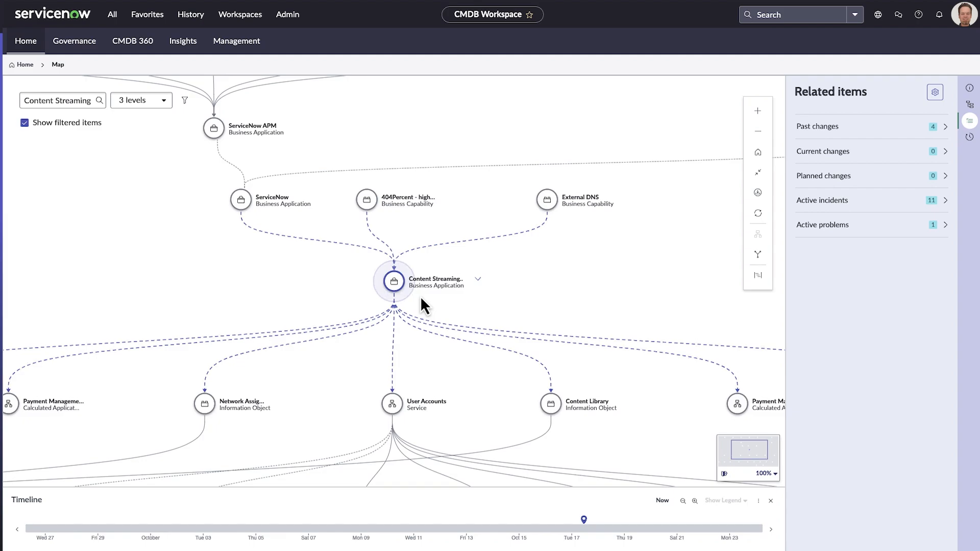
pyautogui.moveTo(572, 336)
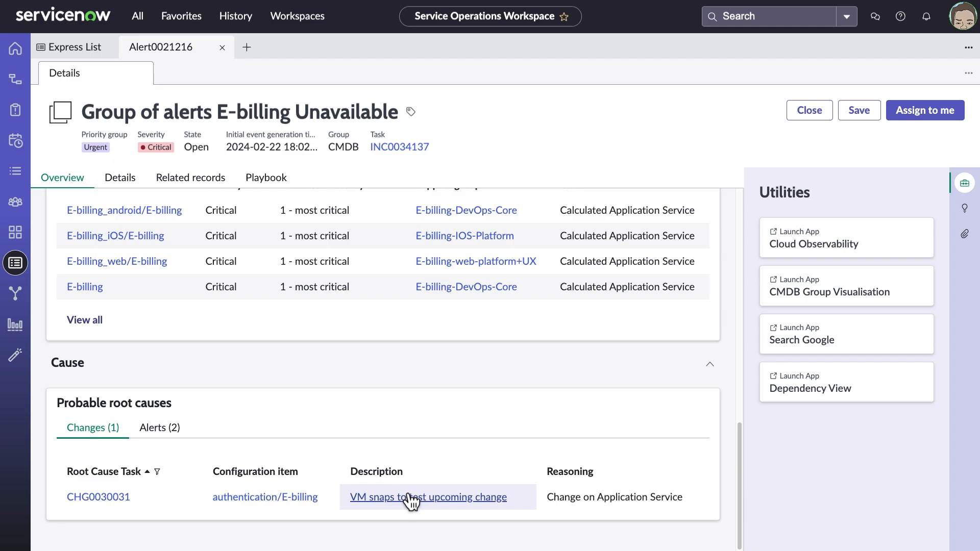
pyautogui.moveTo(426, 497)
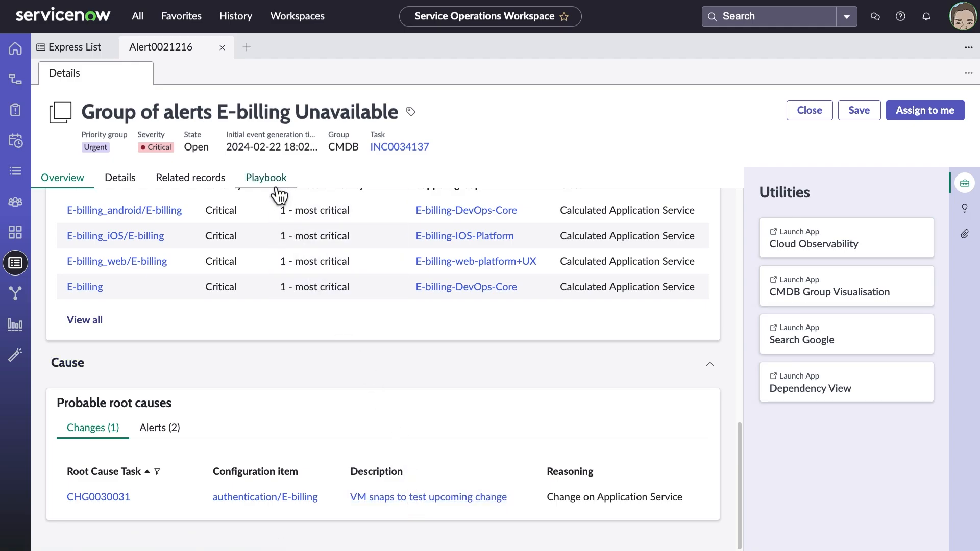
# Run the Consolidate VM Snapshot action from Alert0021216's remediation playbook
pyautogui.click(266, 178)
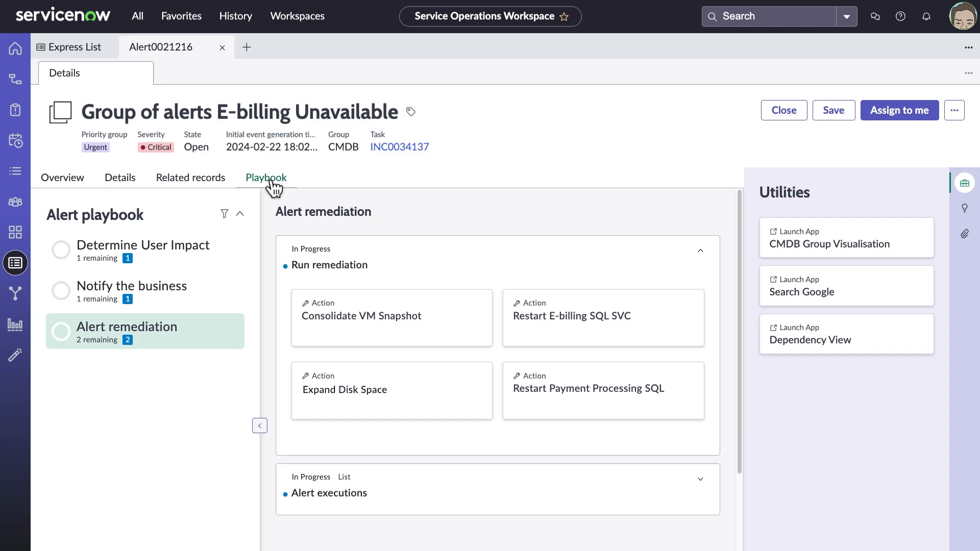
pyautogui.moveTo(553, 384)
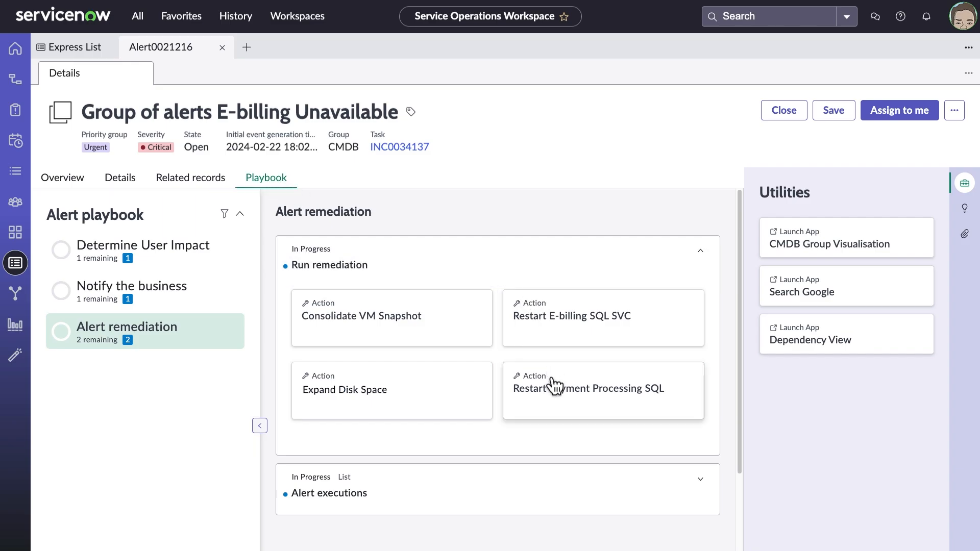
pyautogui.moveTo(470, 397)
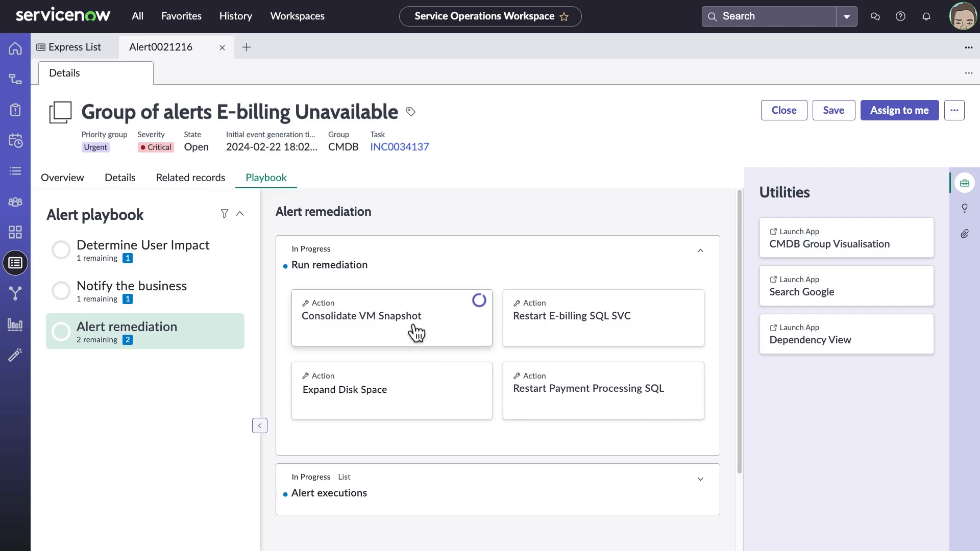
pyautogui.click(391, 316)
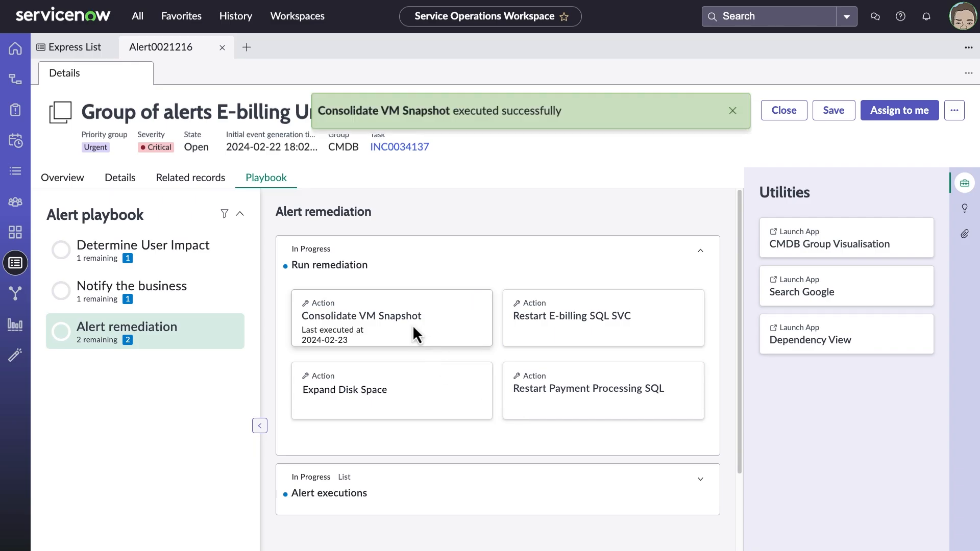
pyautogui.moveTo(417, 335)
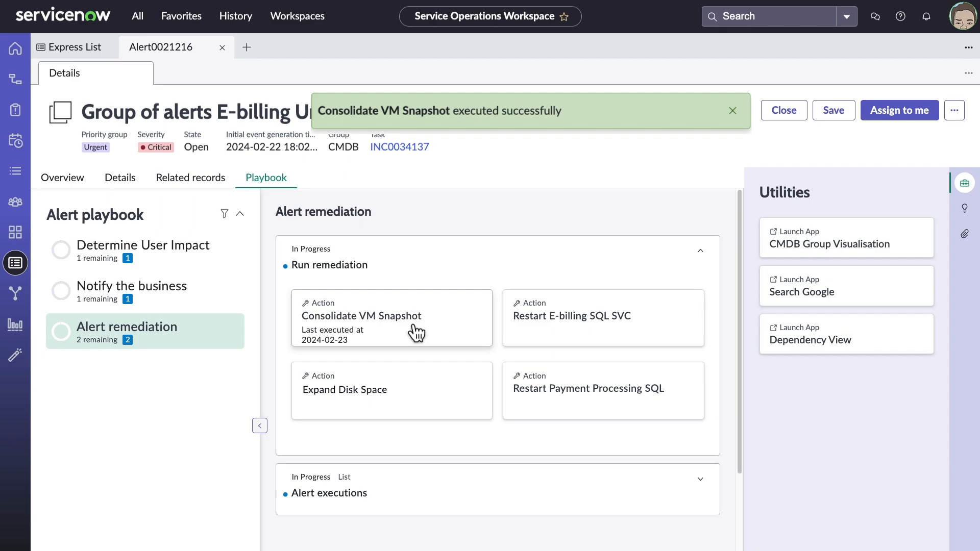
# Show Alert0021213's Link View graph for host sjc4ilabvc60, then go to Alert automations
pyautogui.click(221, 47)
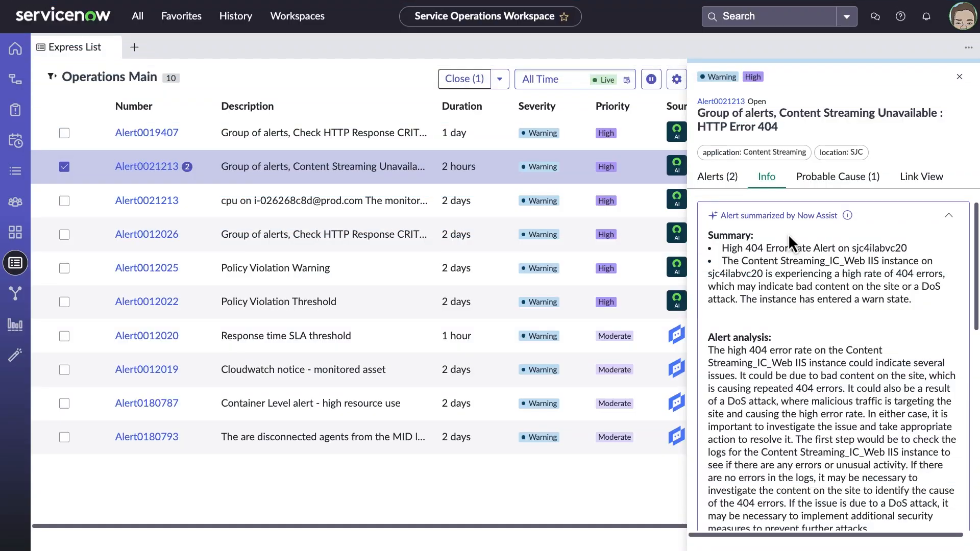
pyautogui.click(921, 176)
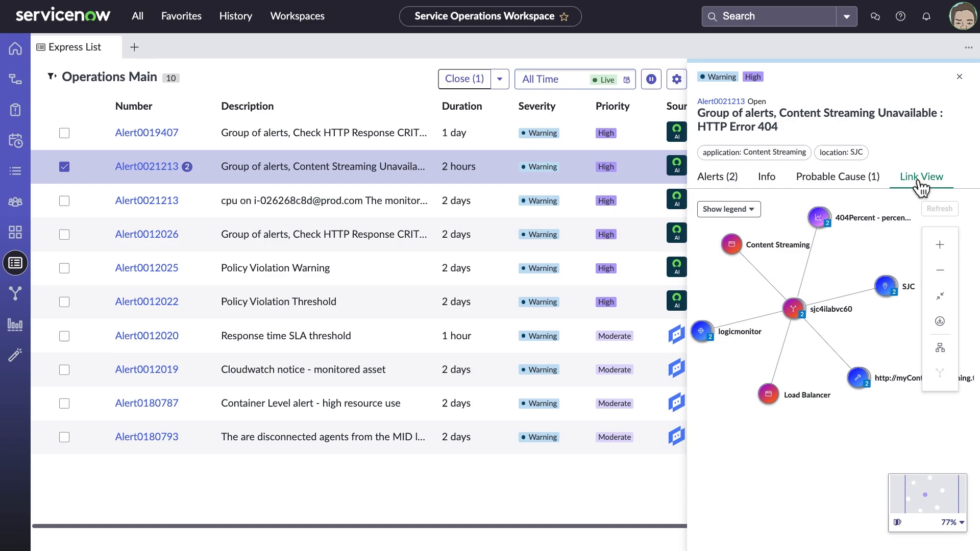
pyautogui.moveTo(887, 235)
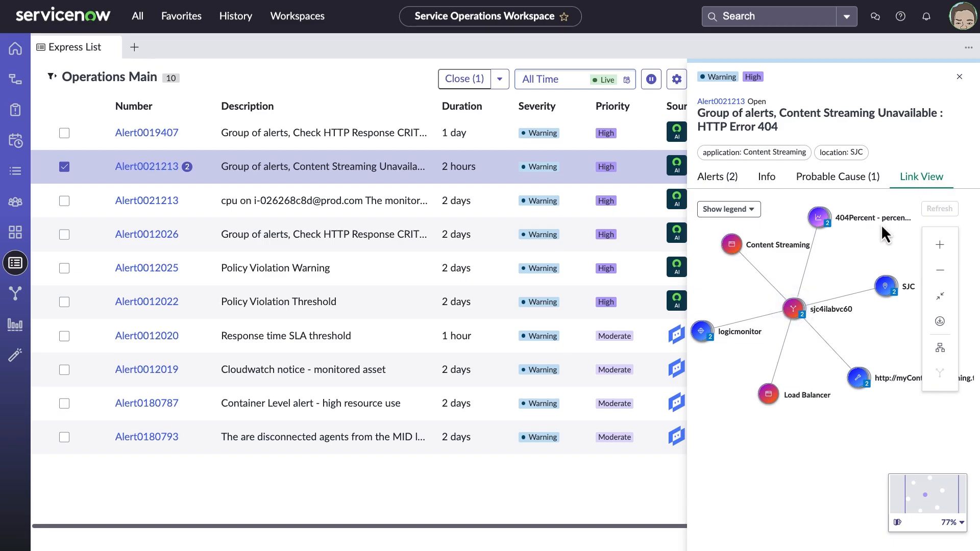
pyautogui.moveTo(864, 260)
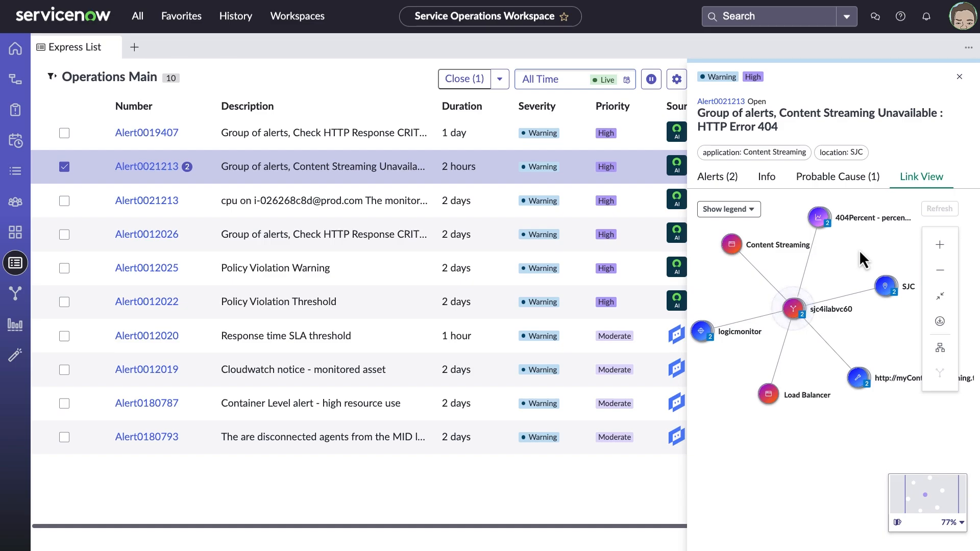
pyautogui.click(16, 356)
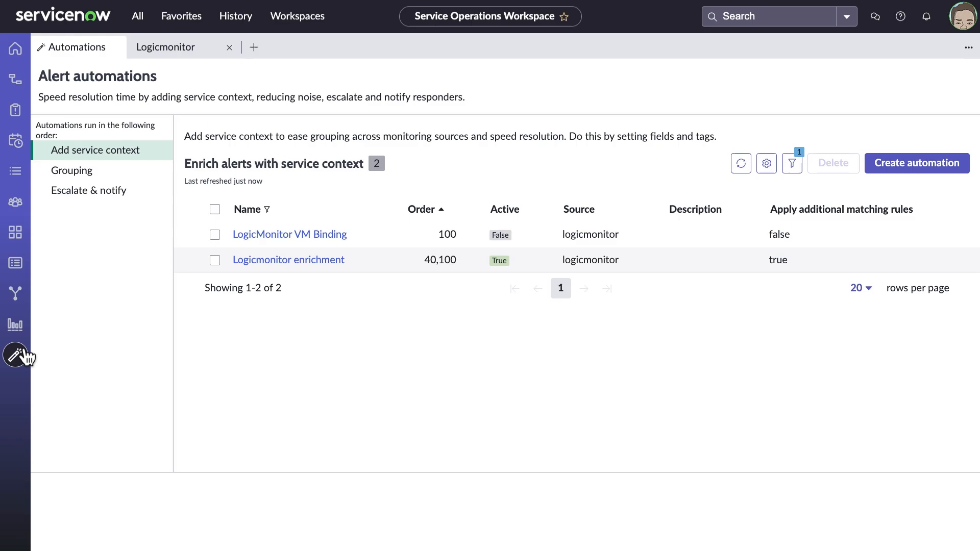
pyautogui.moveTo(232, 347)
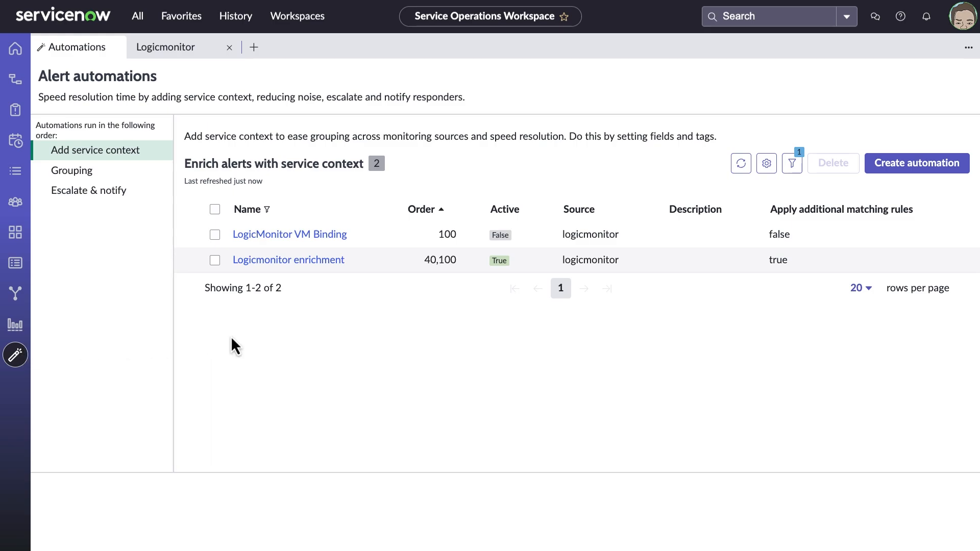
pyautogui.moveTo(243, 346)
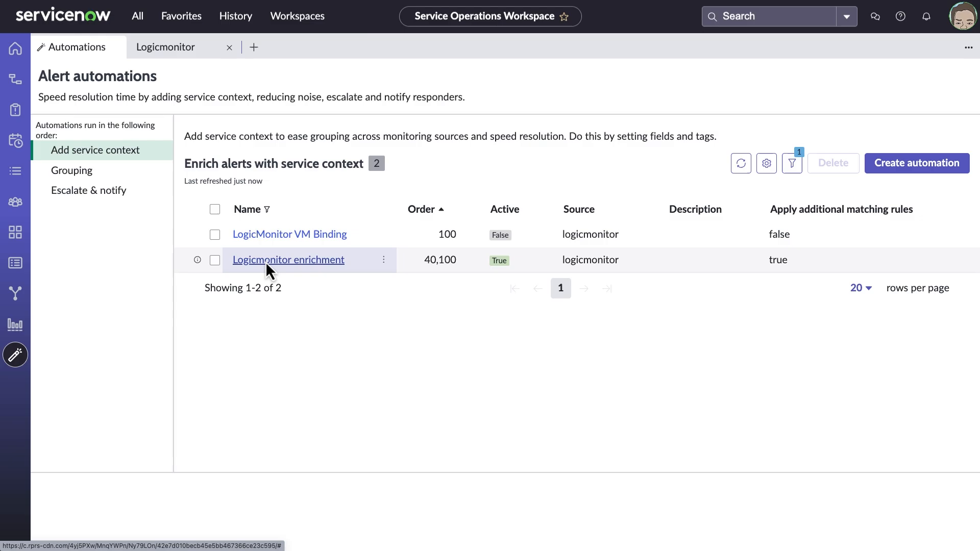
# Bring up the Logicmonitor enrichment automation's definition and source-matching trigger conditions
pyautogui.click(289, 261)
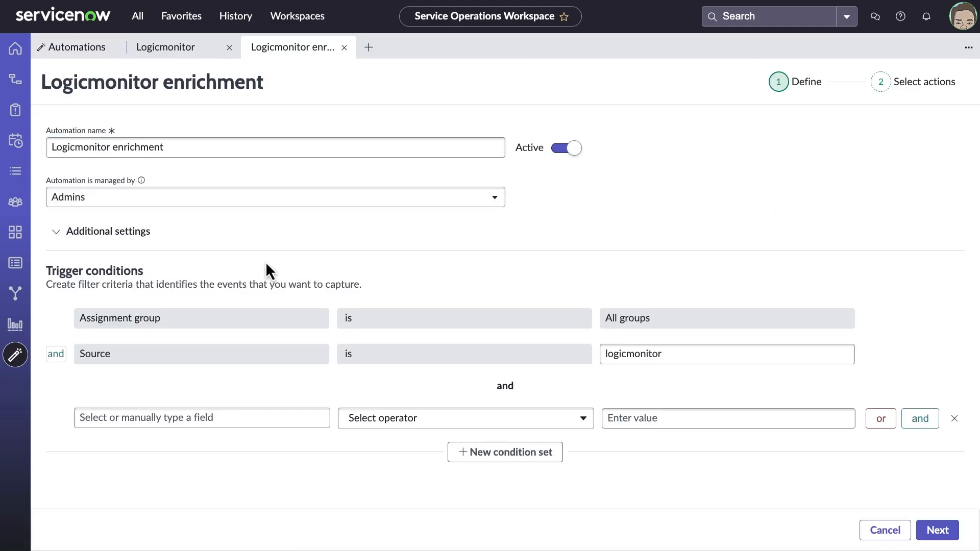
# Review the Extract alert fields rules and preview Resource values across example events
pyautogui.click(938, 530)
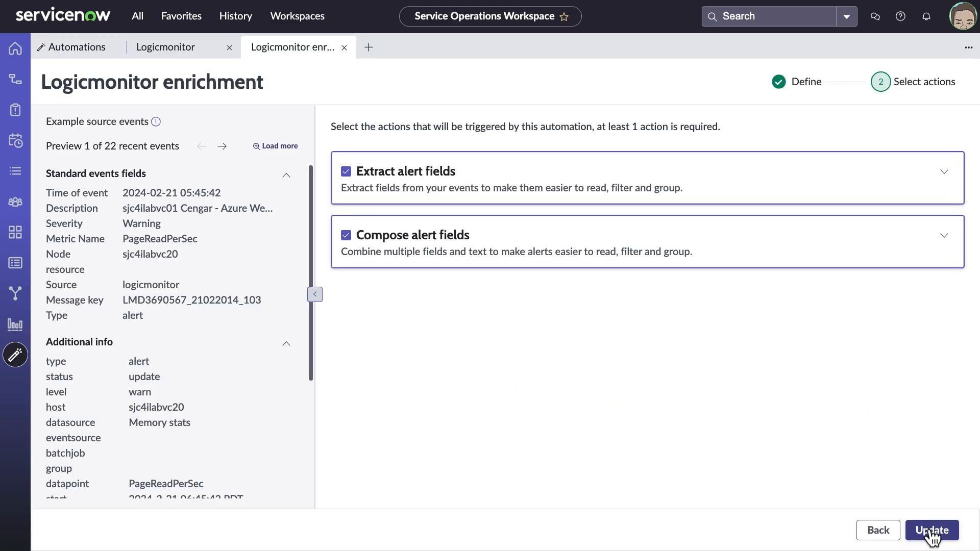
pyautogui.moveTo(948, 367)
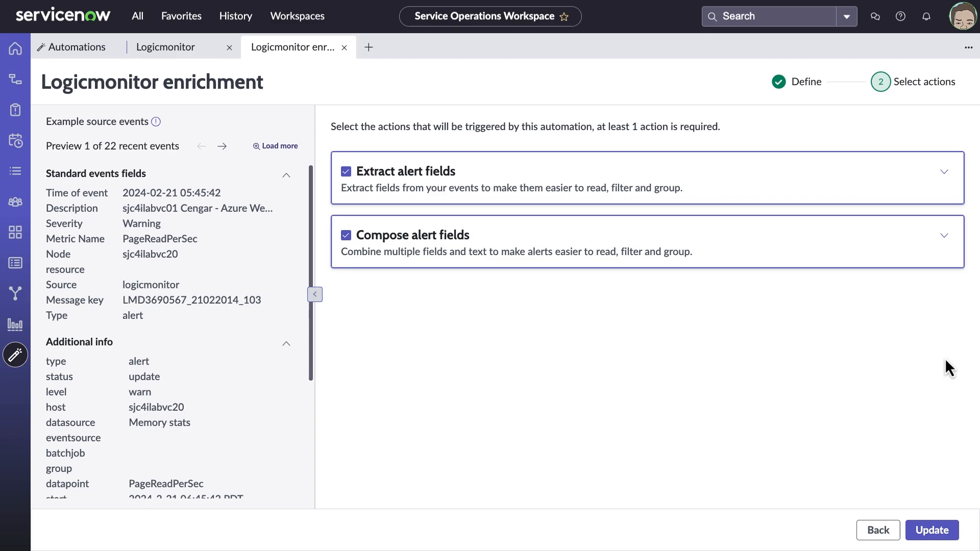
pyautogui.click(943, 171)
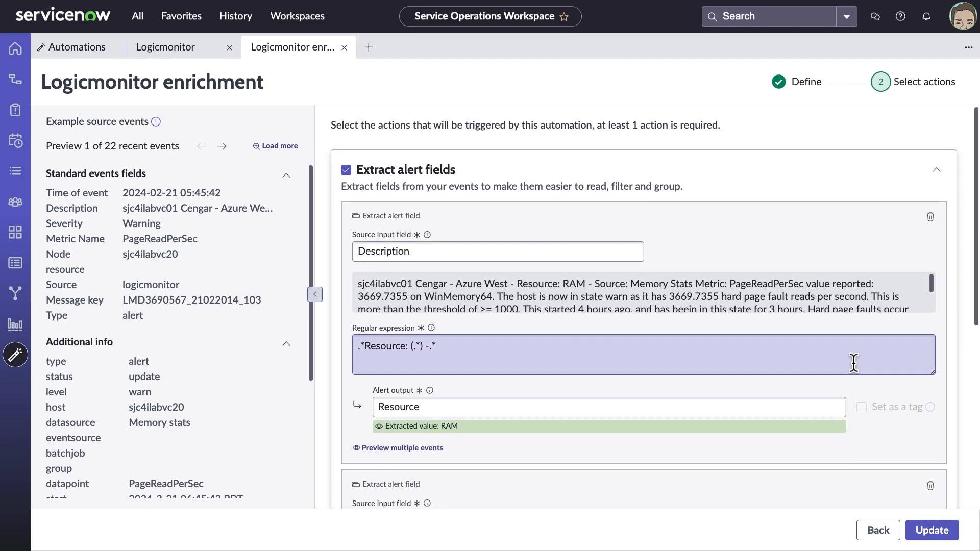
pyautogui.scroll(-3)
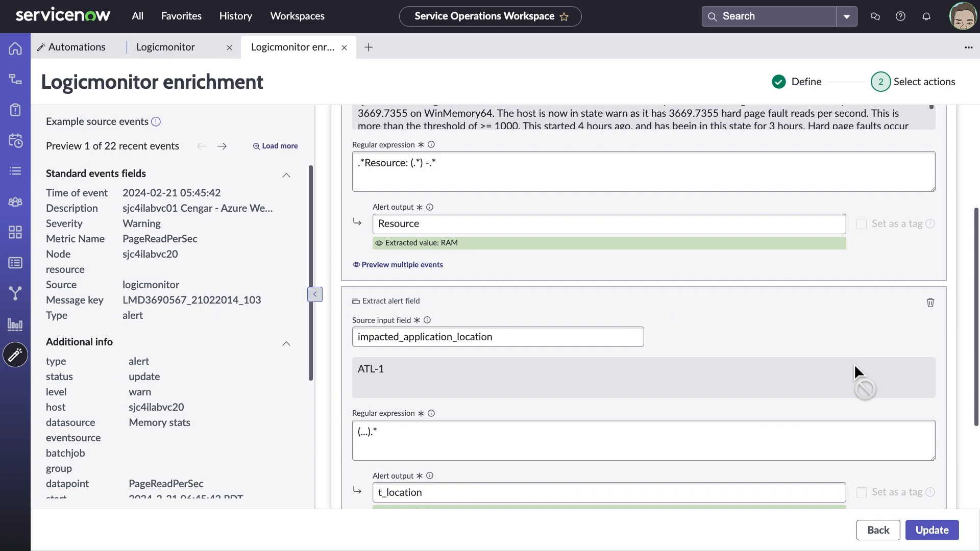
pyautogui.moveTo(565, 330)
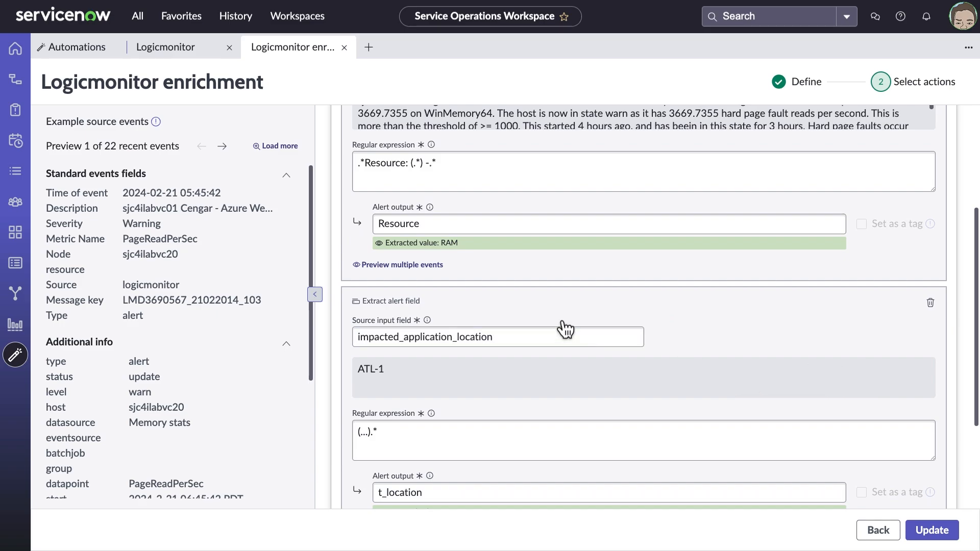
pyautogui.click(403, 264)
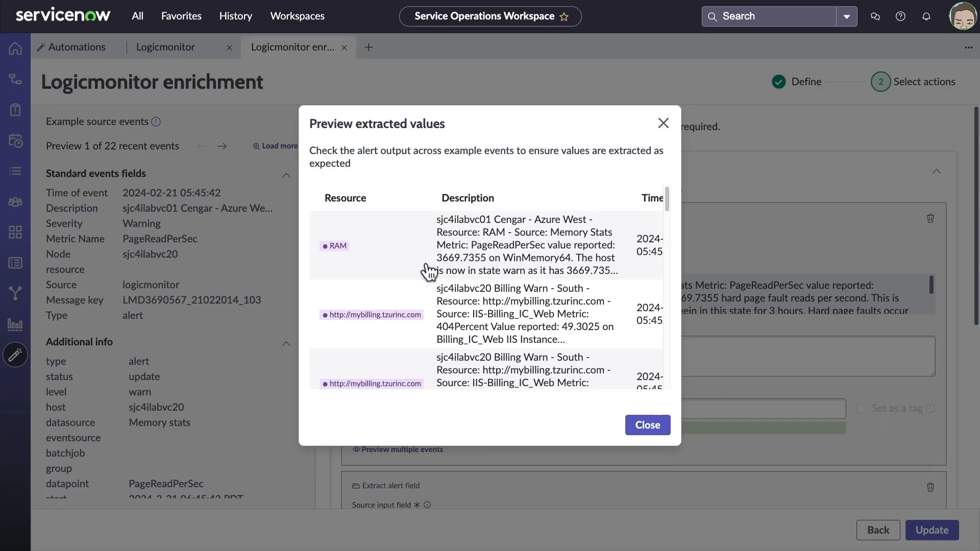
# Close the extracted-values preview, returning to the Resource extraction rule yielding RAM
pyautogui.scroll(-3)
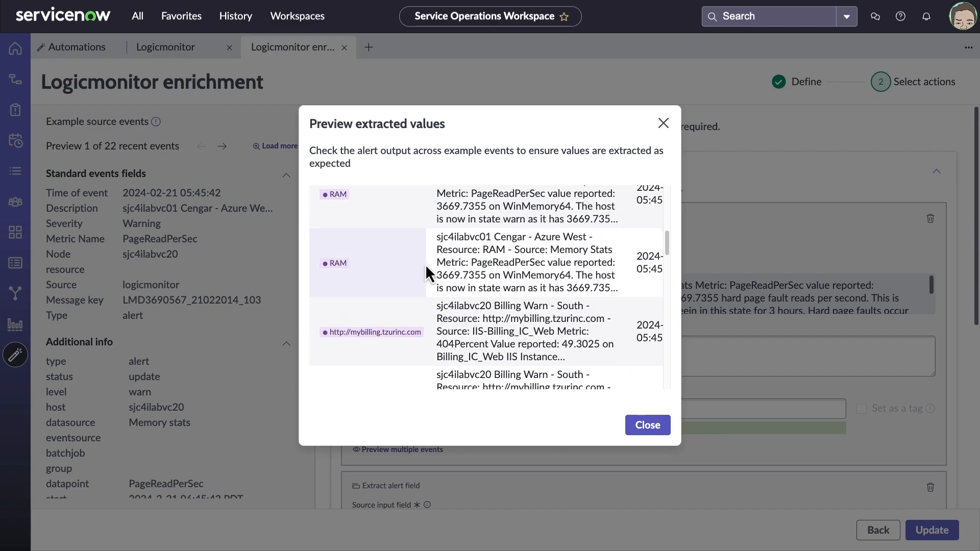
pyautogui.click(648, 425)
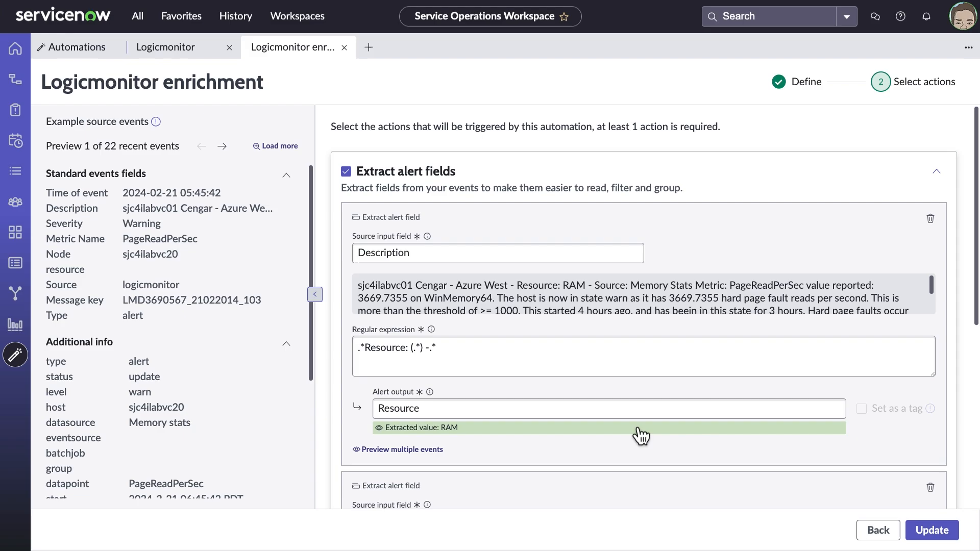
# Review extracted location and composed application fields, then switch to alert group Alert0021213
pyautogui.scroll(-3)
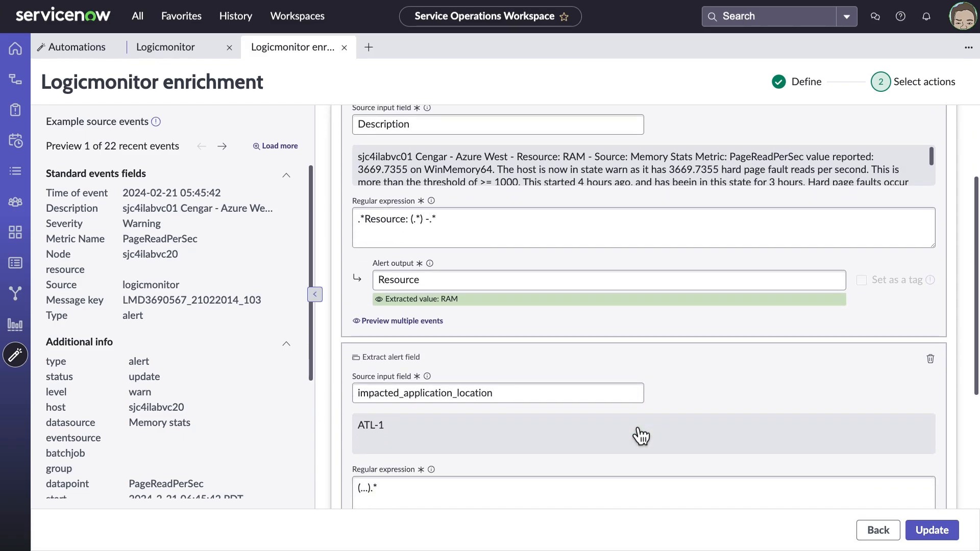
pyautogui.scroll(-3)
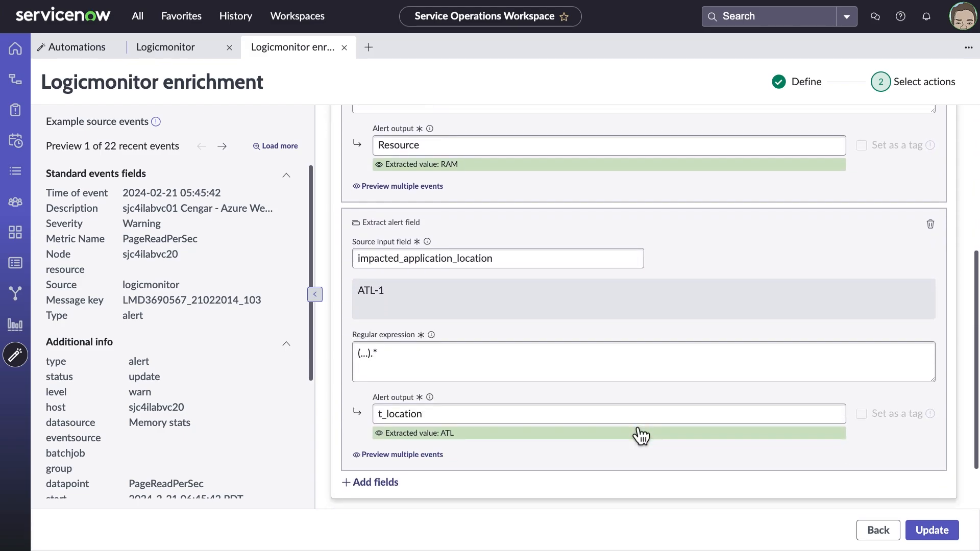
pyautogui.scroll(-3)
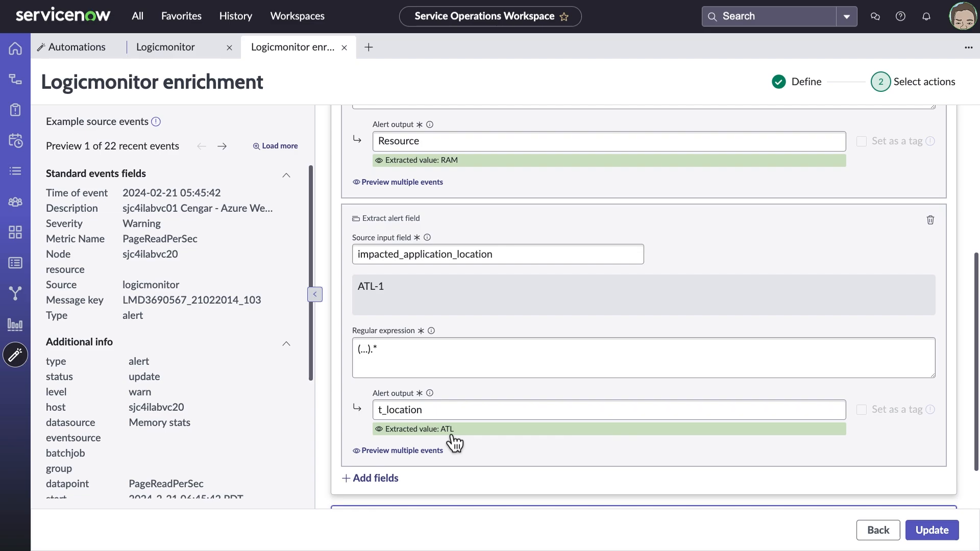
pyautogui.scroll(-3)
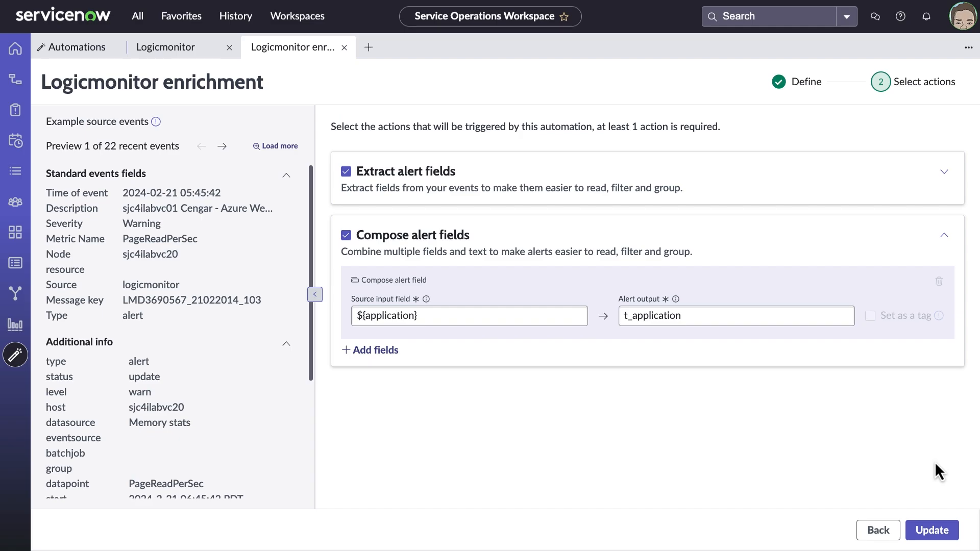
pyautogui.moveTo(380, 86)
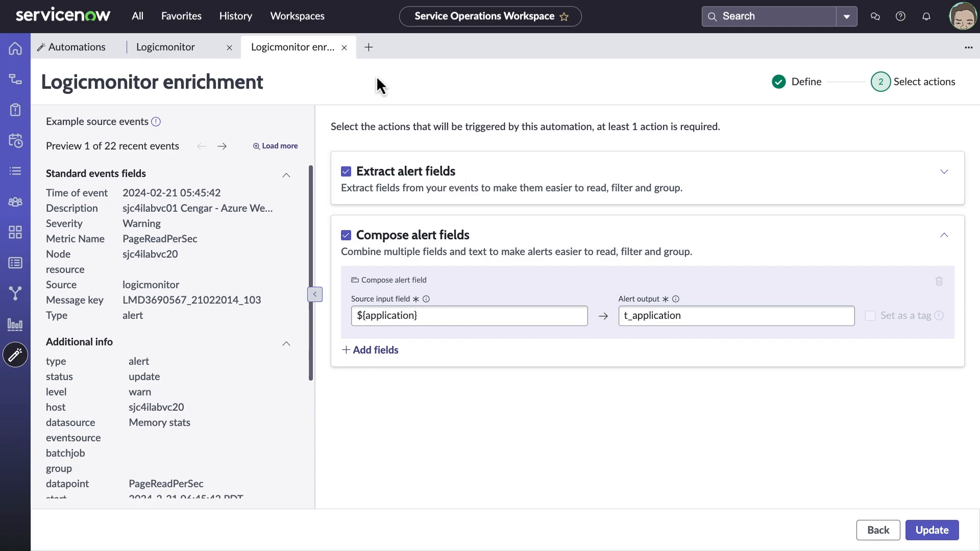
pyautogui.click(344, 47)
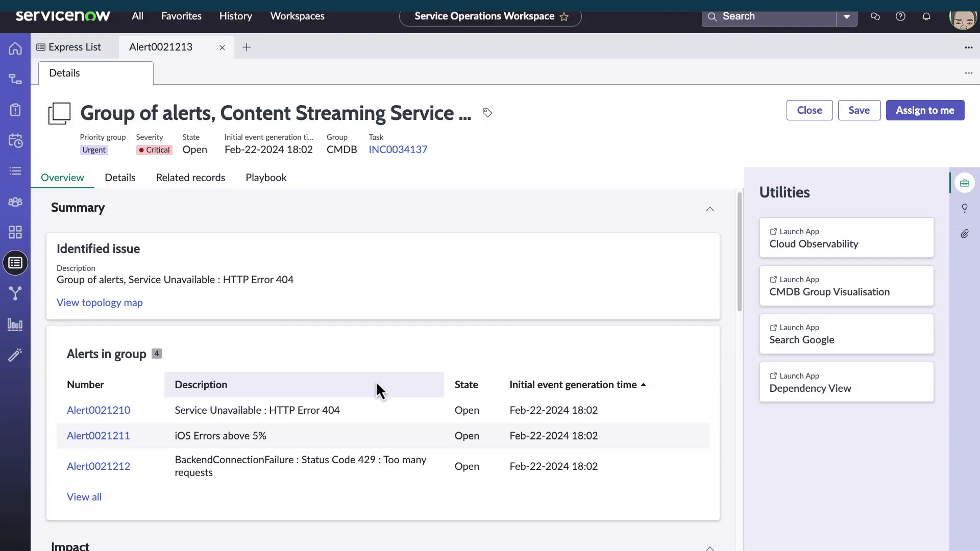
# Review Impacted services and Probable root causes on the Overview, then switch to the alert group's Playbook
pyautogui.scroll(-3)
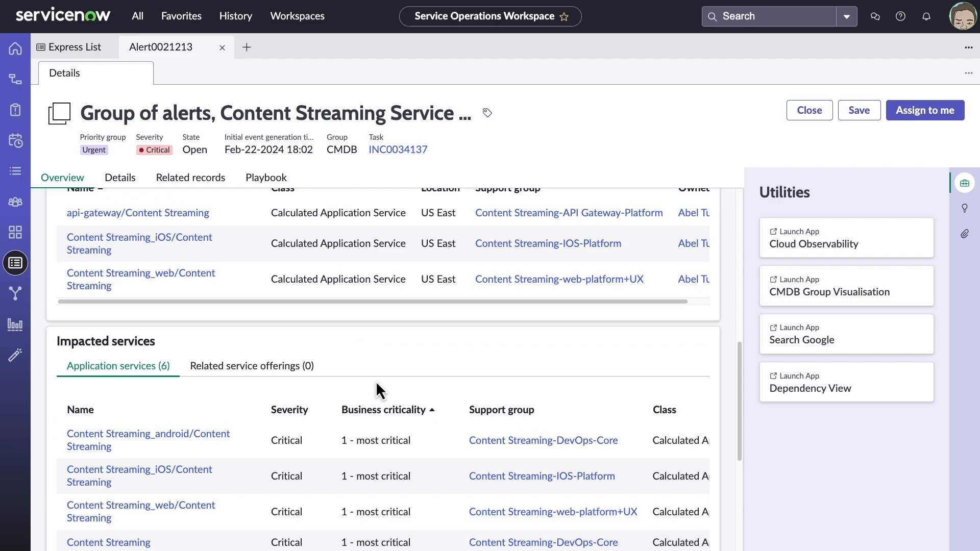
pyautogui.scroll(-3)
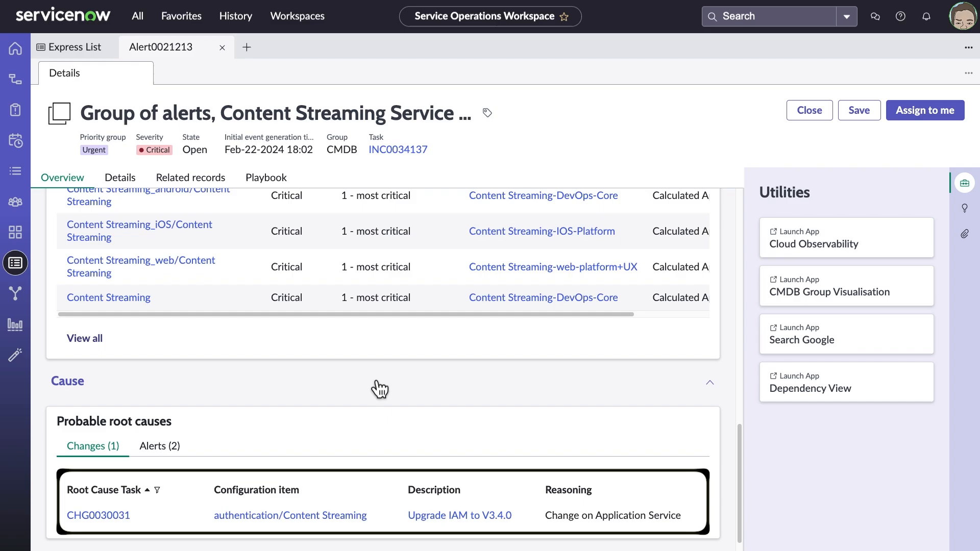
pyautogui.click(267, 177)
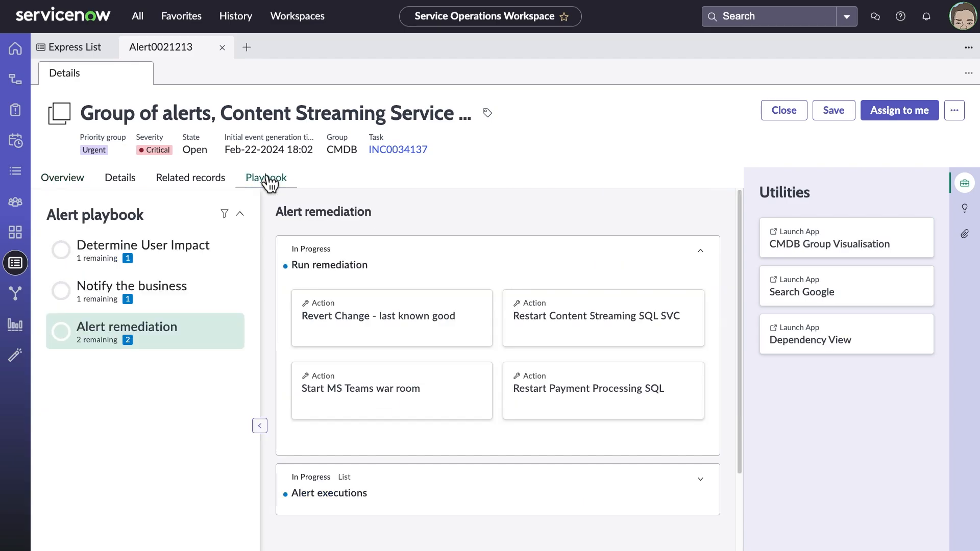
# Execute the Revert Change - last known good action and view the Service Dashboard with 86 services, mostly OK
pyautogui.click(378, 315)
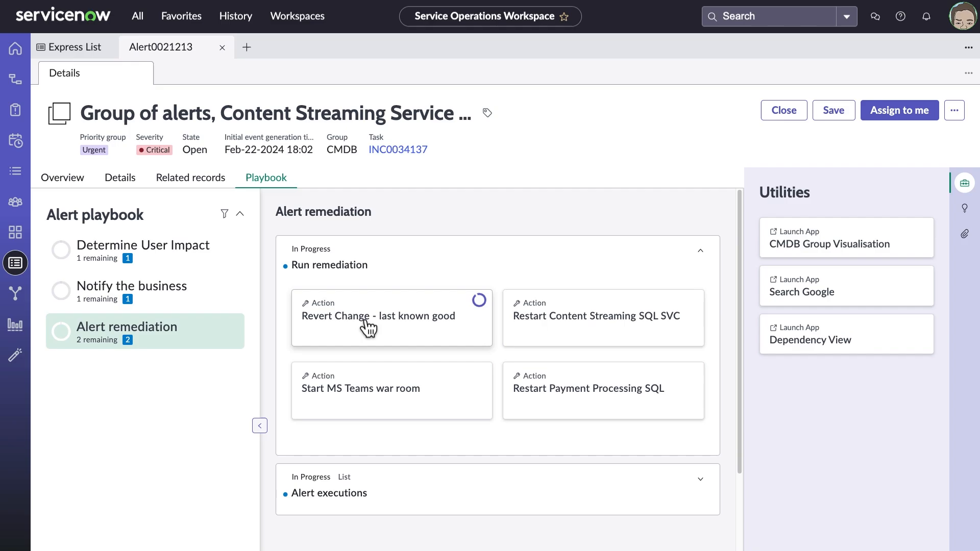
pyautogui.click(378, 316)
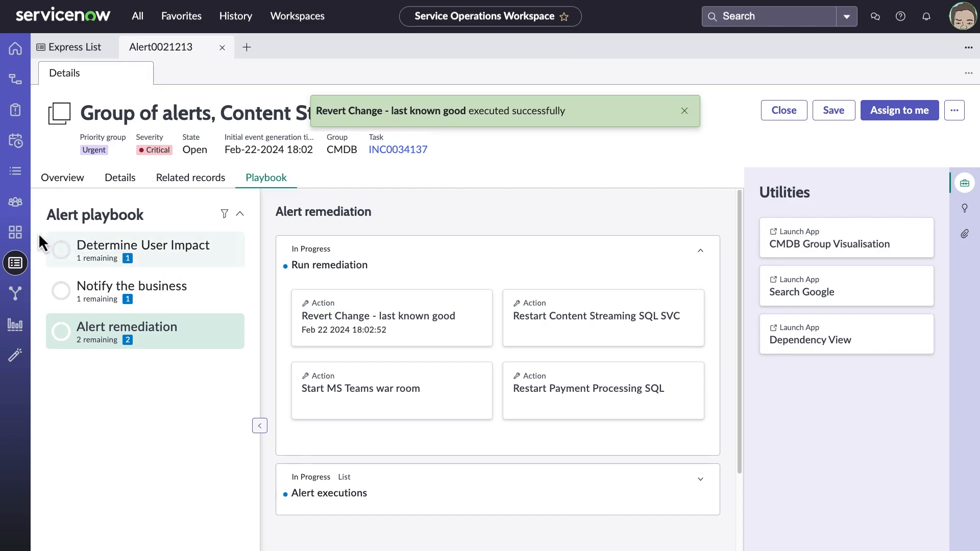
pyautogui.click(16, 230)
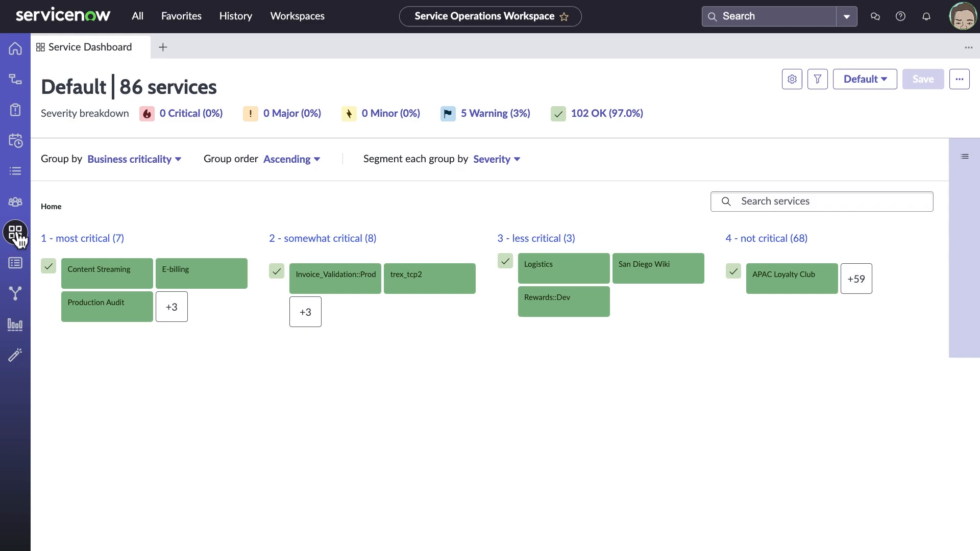
pyautogui.moveTo(201, 274)
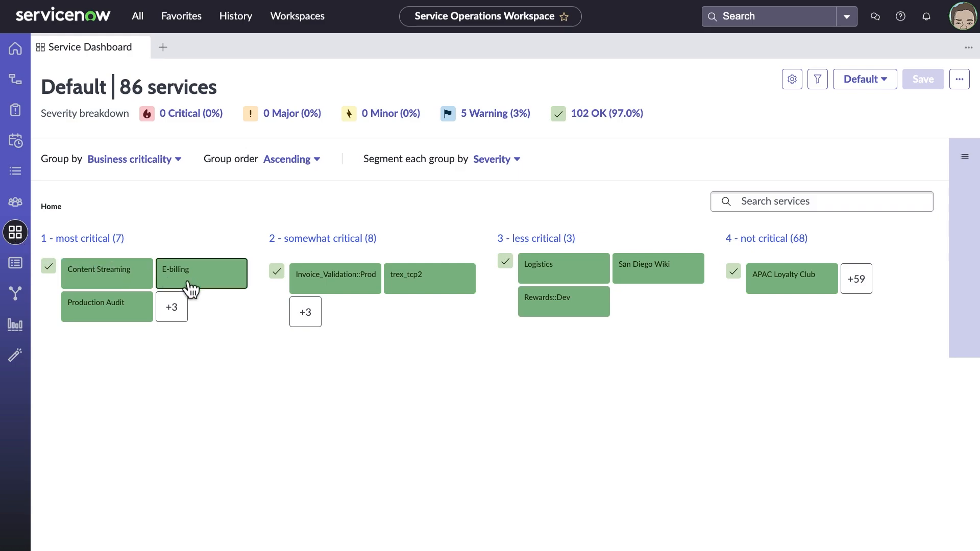
pyautogui.moveTo(223, 316)
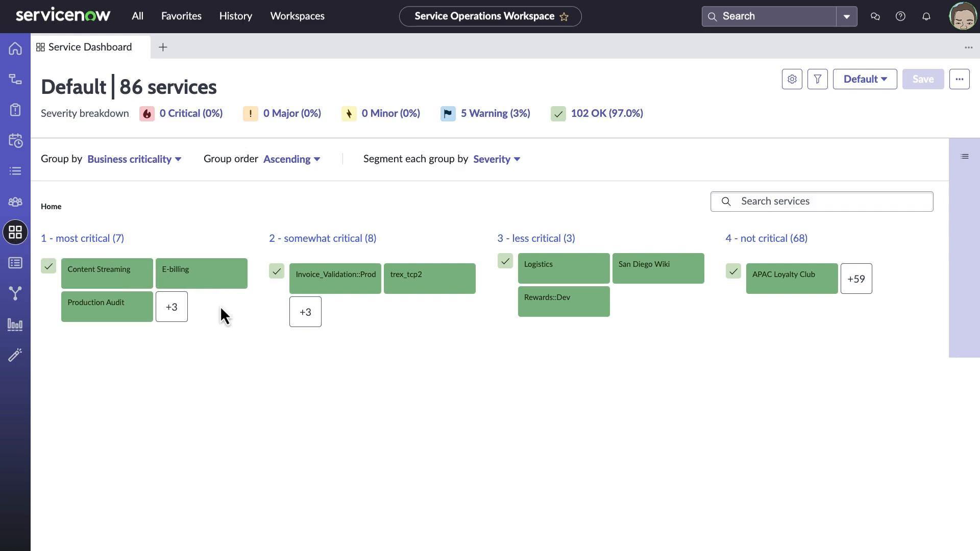